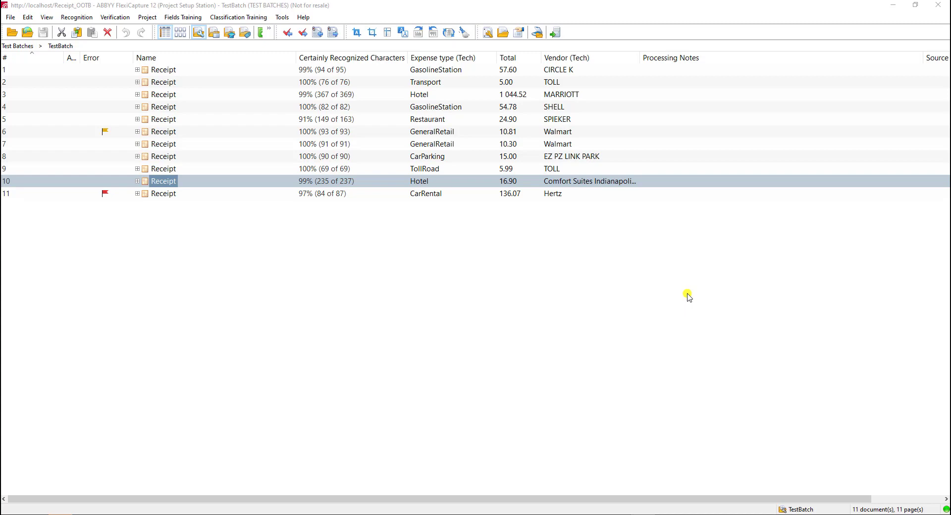
mouse_move(499, 321)
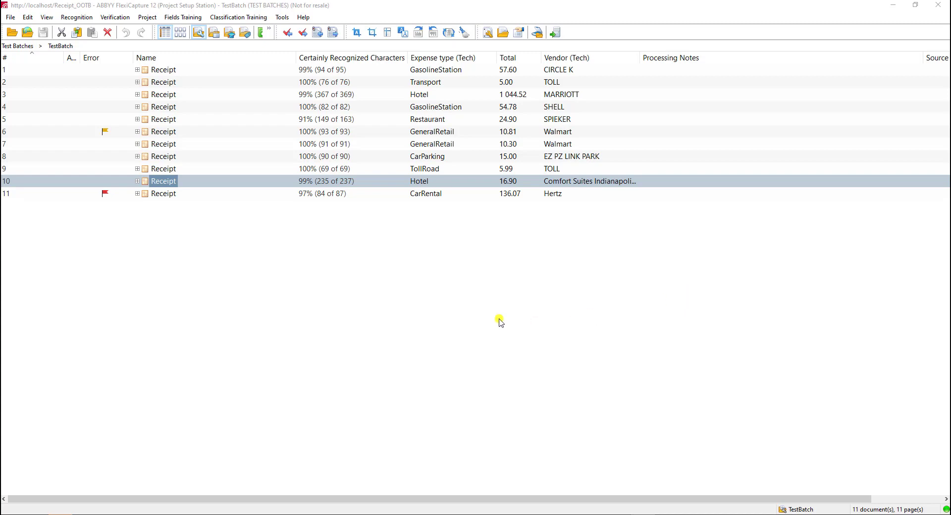
Open receipts 1–4 in turn: the first, TOLL, MARRIOTT folio, and SHELL.
key(ctrl+a)
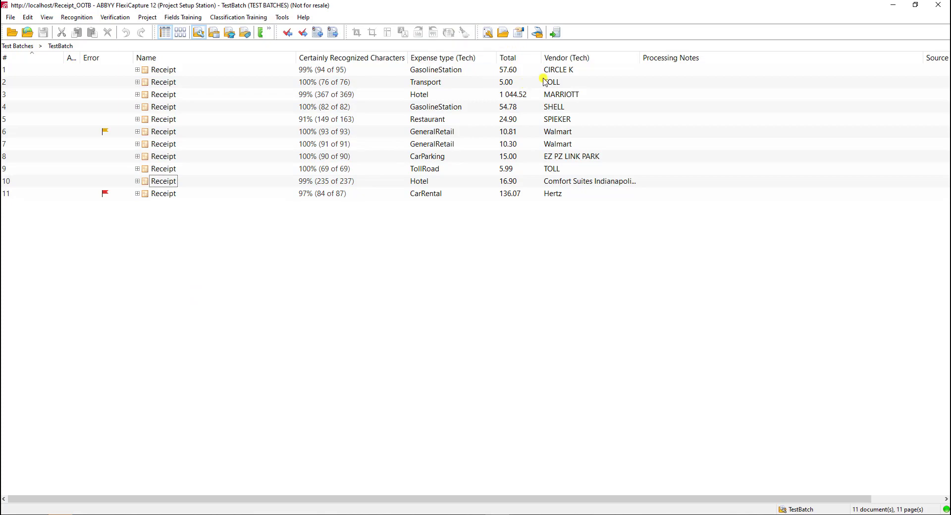
mouse_move(162, 69)
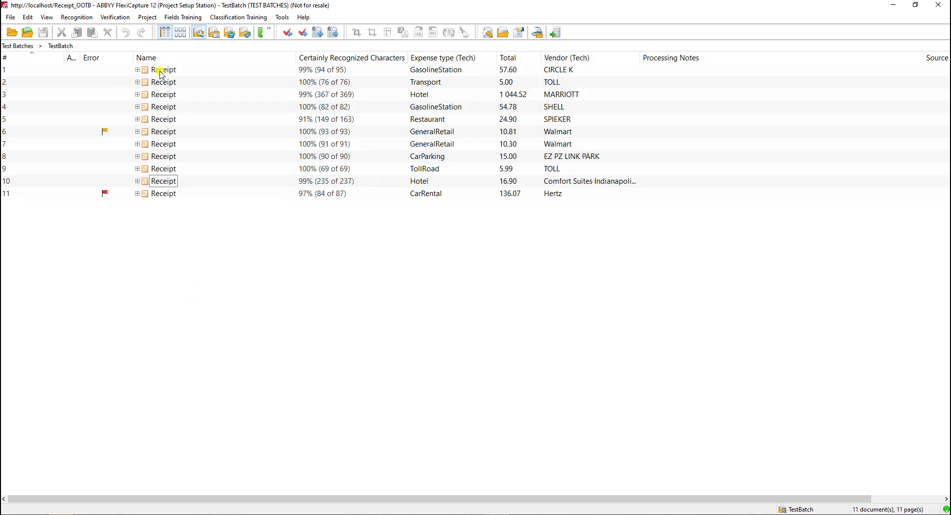
double_click(163, 69)
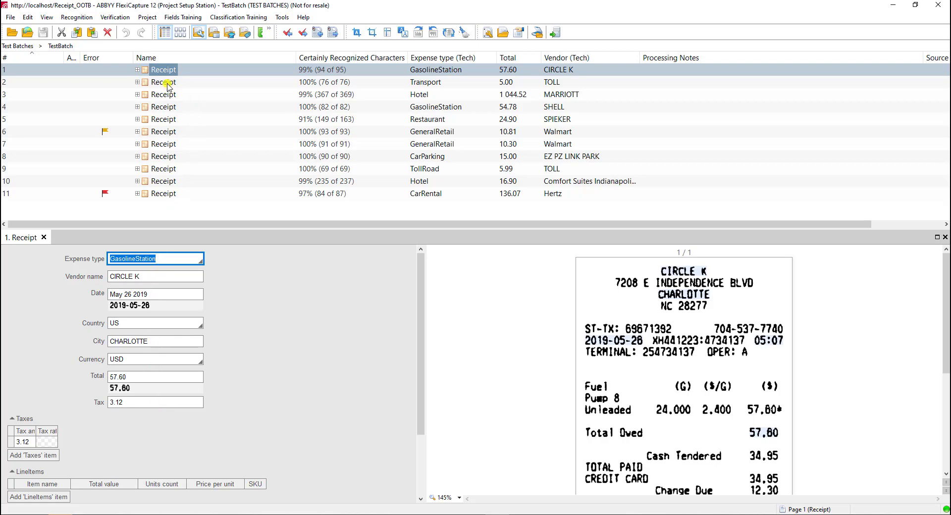
click(163, 82)
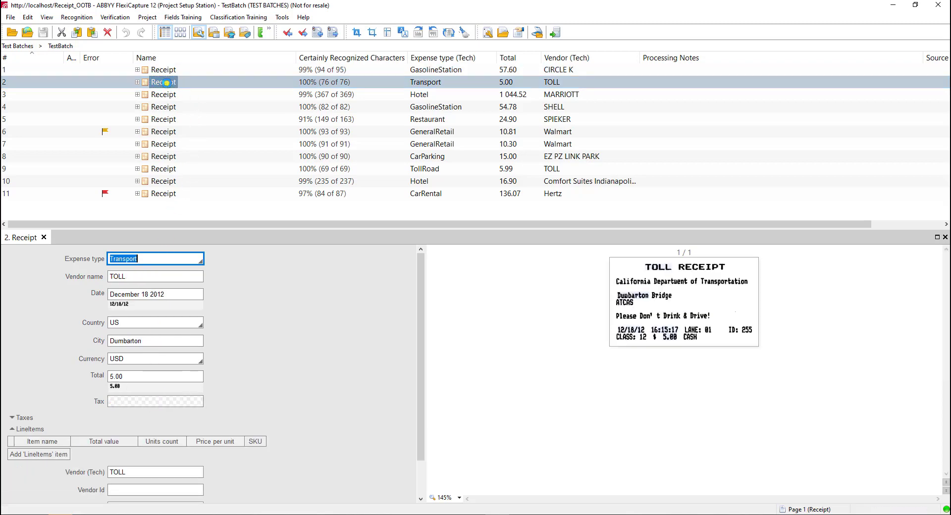
click(162, 94)
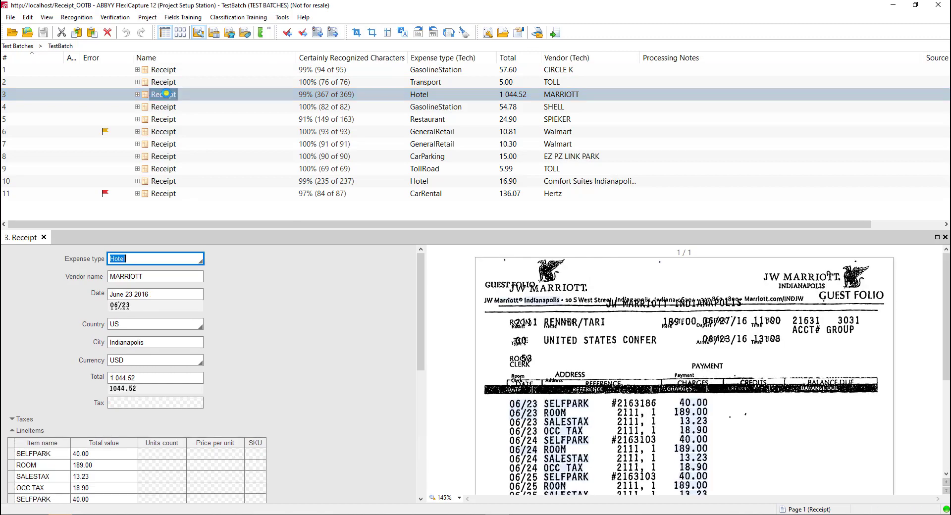
scroll(down, 3)
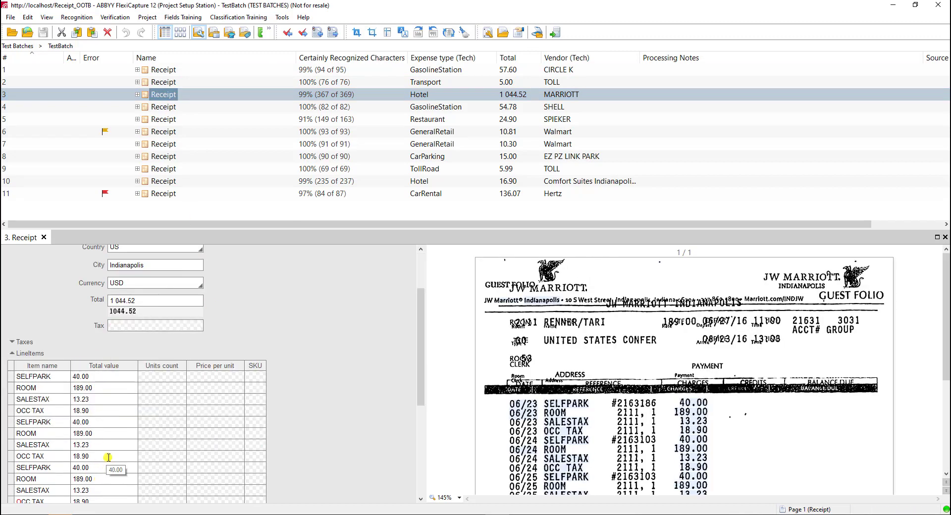
click(164, 107)
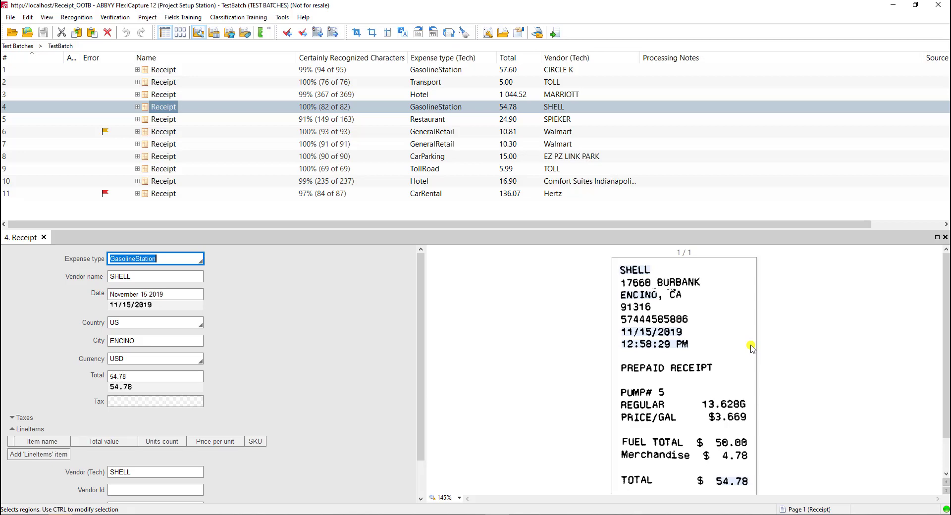
mouse_move(733, 293)
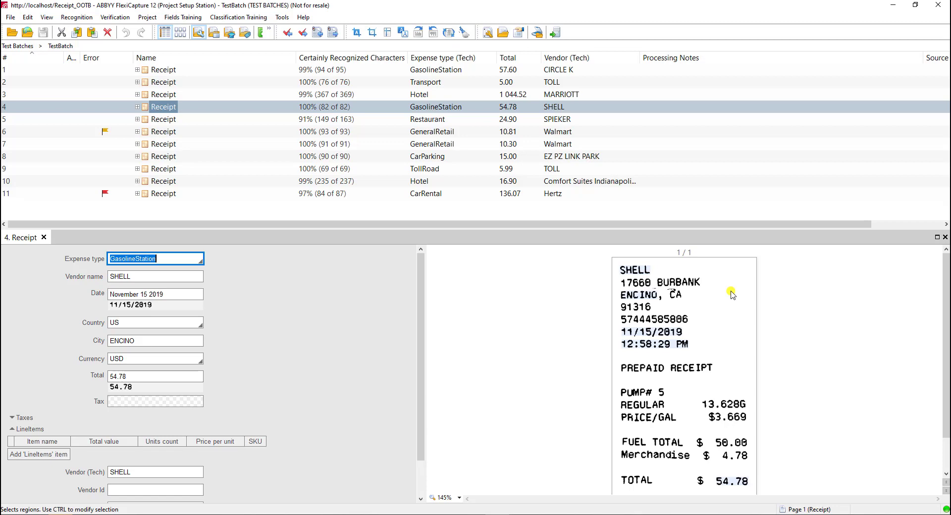
Show the SHELL receipt's original image and move its window to the left.
right_click(733, 294)
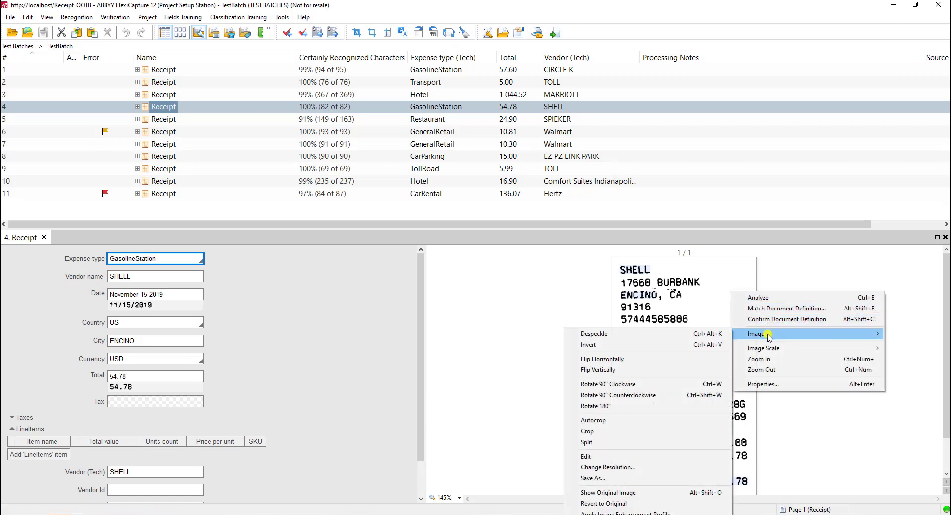
mouse_move(608, 492)
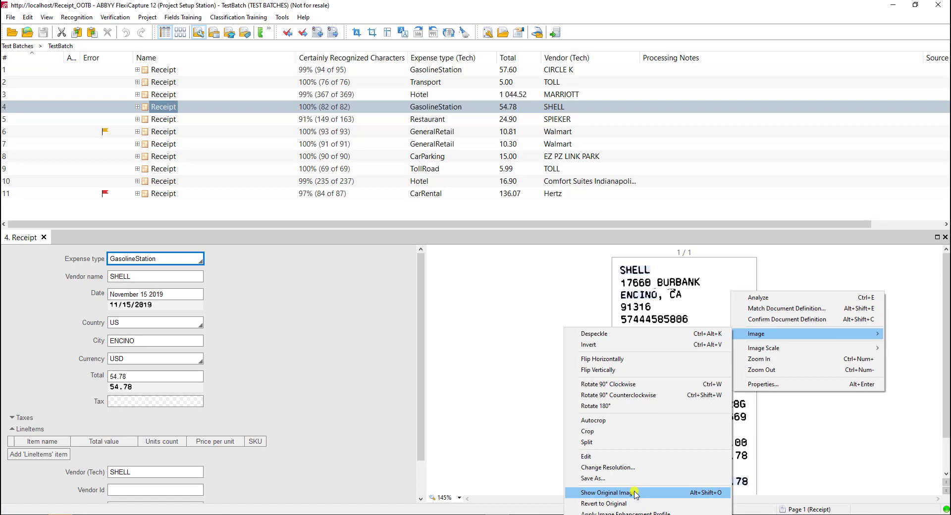
click(609, 492)
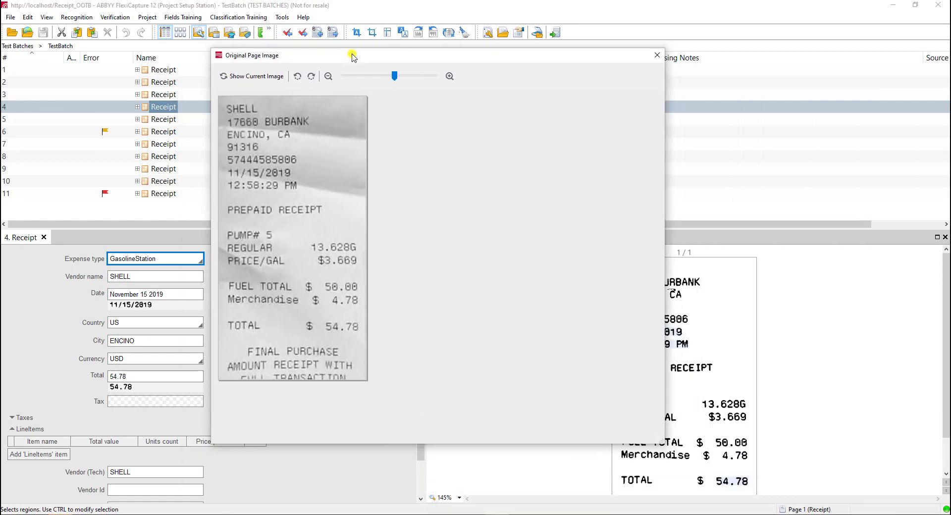
mouse_move(322, 177)
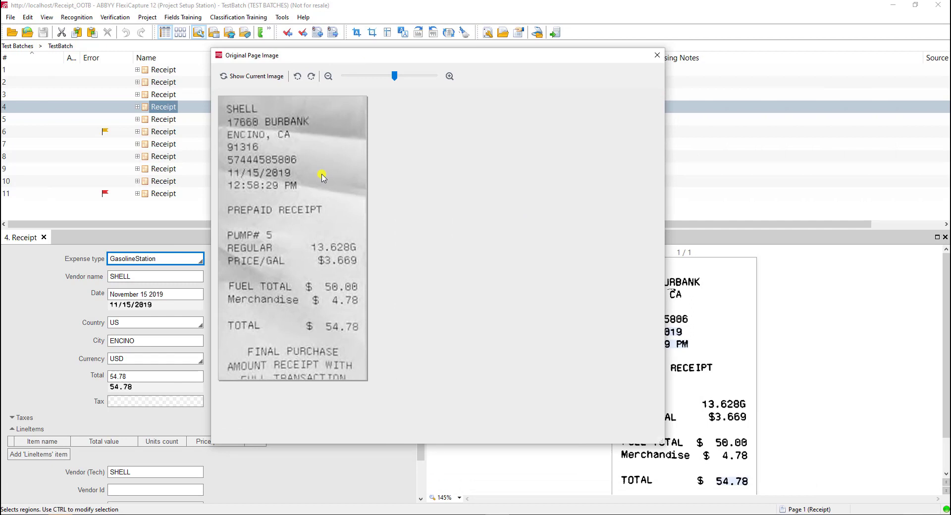
mouse_move(400, 58)
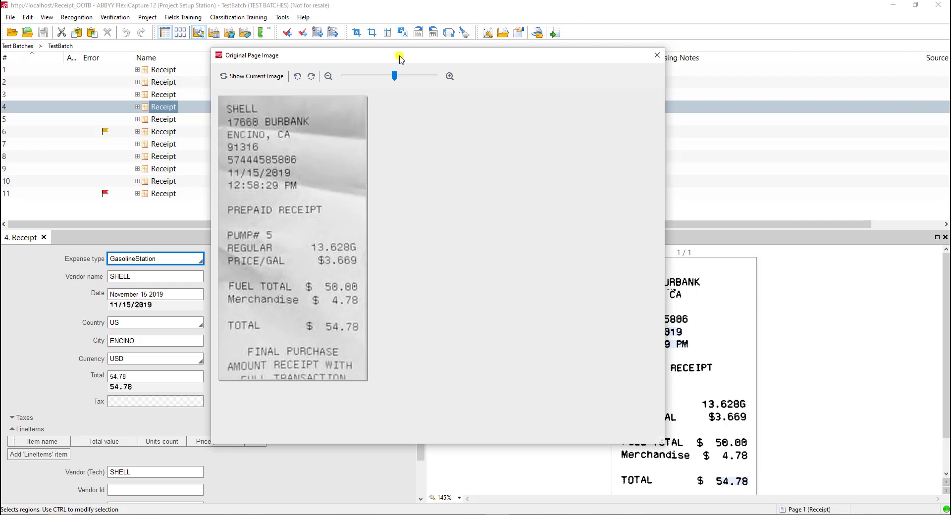
drag(399, 55, 176, 57)
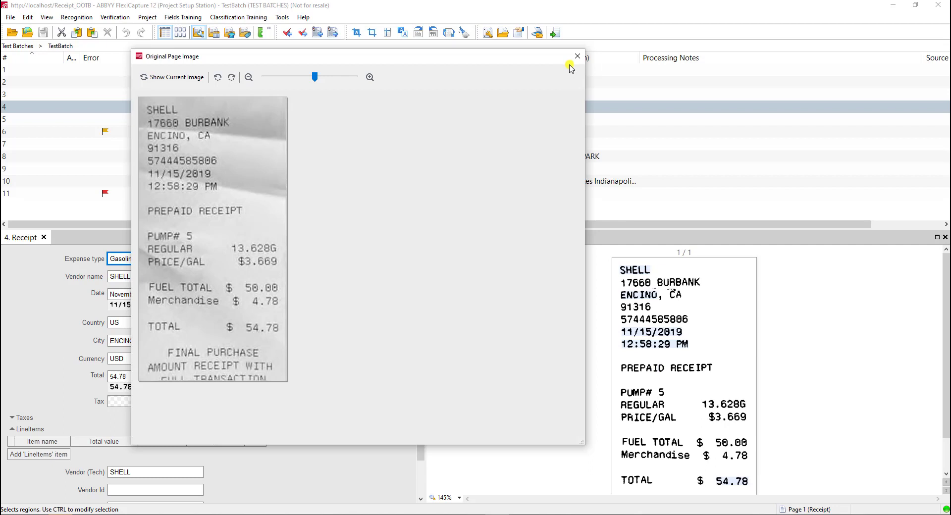
Close the original image window and open receipt 10, the Comfort Suites bill.
click(576, 56)
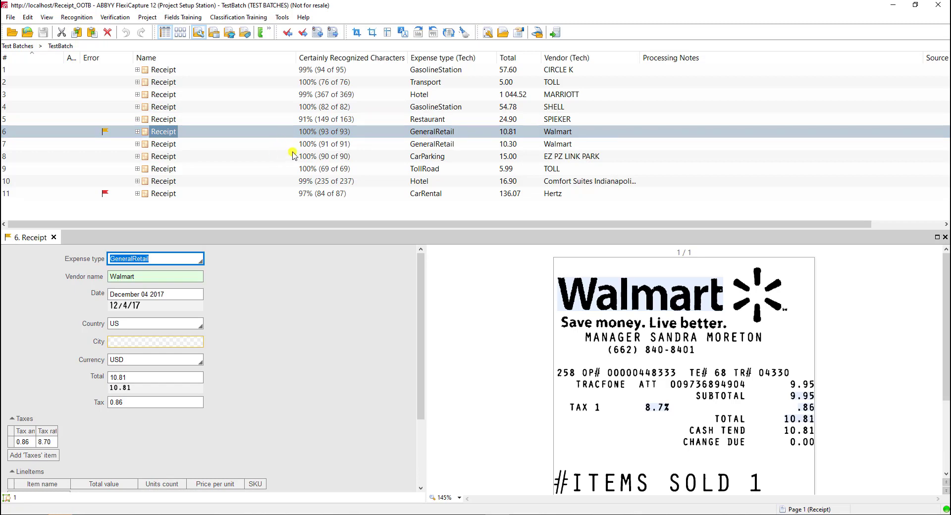
click(162, 156)
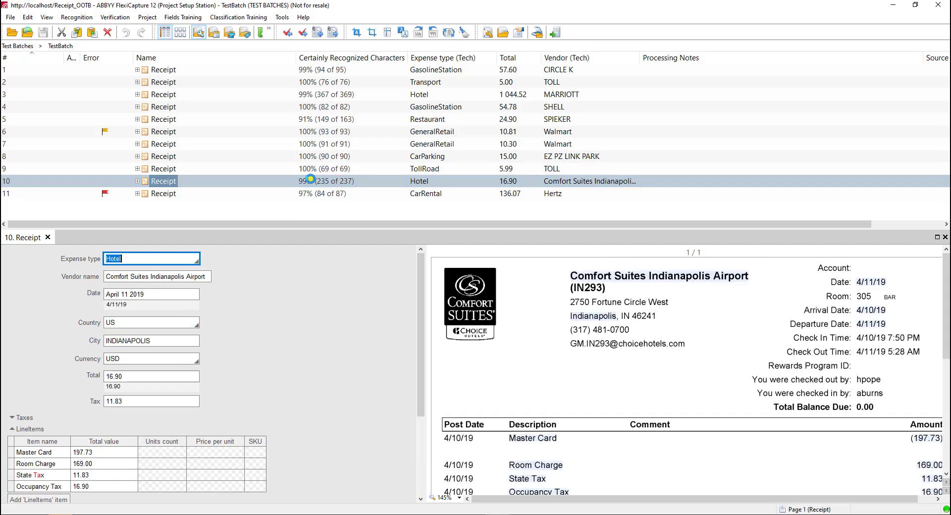
mouse_move(558, 337)
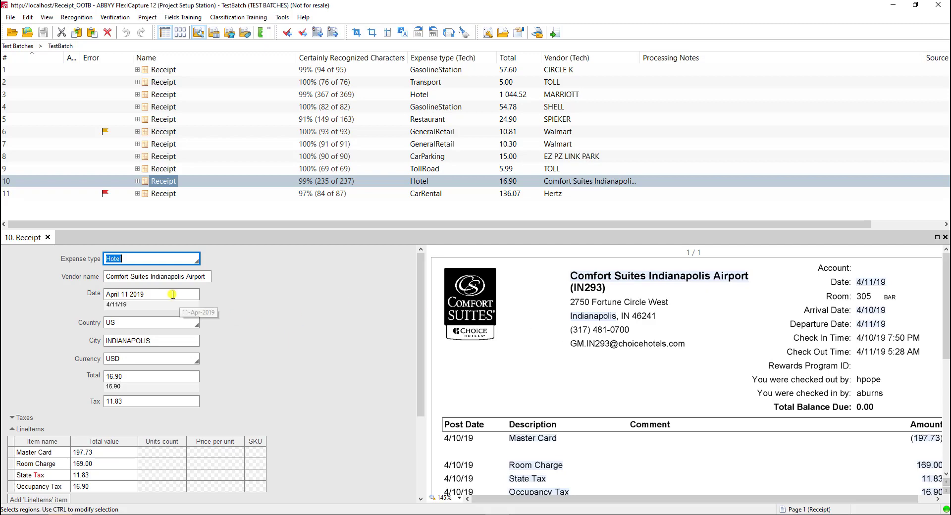
Check the hotel bill's Date, then open receipt 11, the Hertz rental, scrolling its image.
click(871, 282)
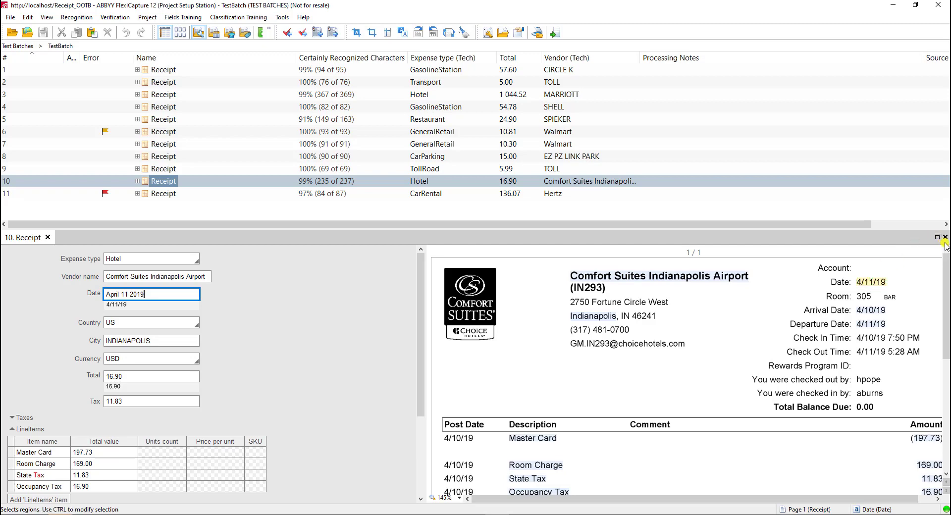
click(164, 193)
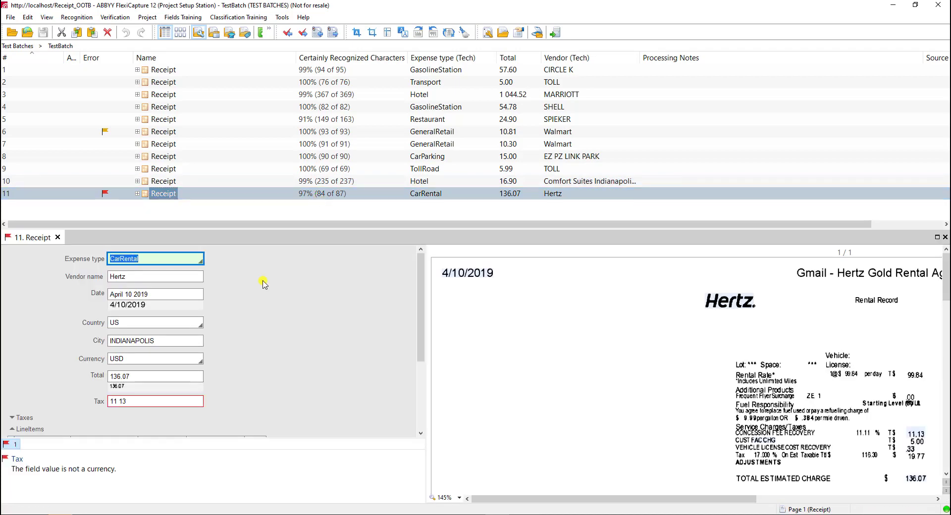
scroll(down, 3)
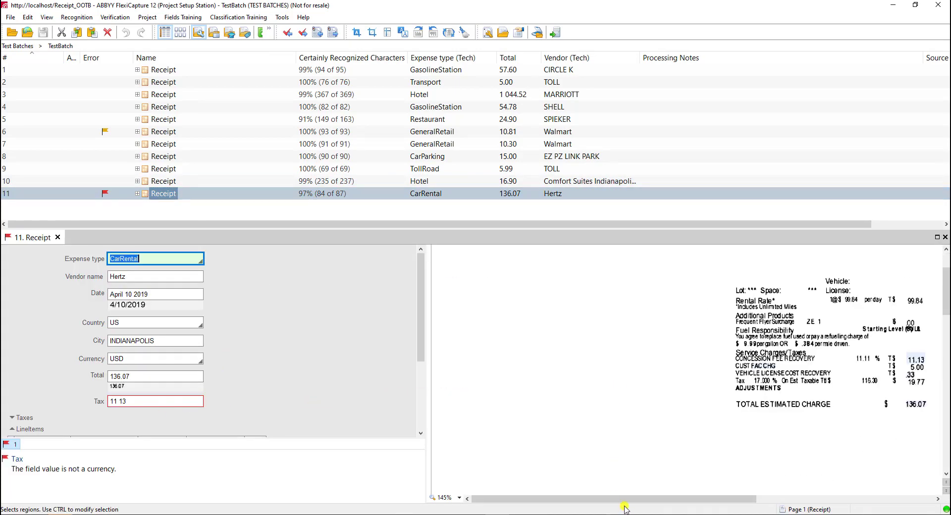